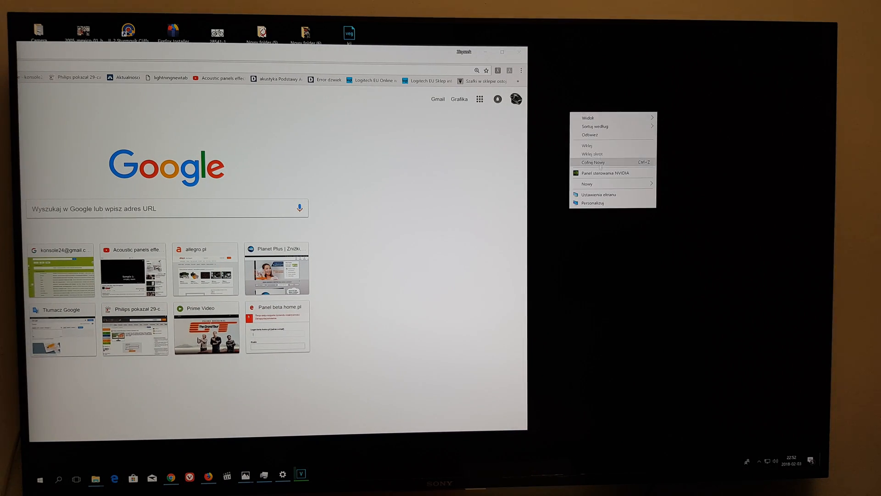
mouse_move(612, 172)
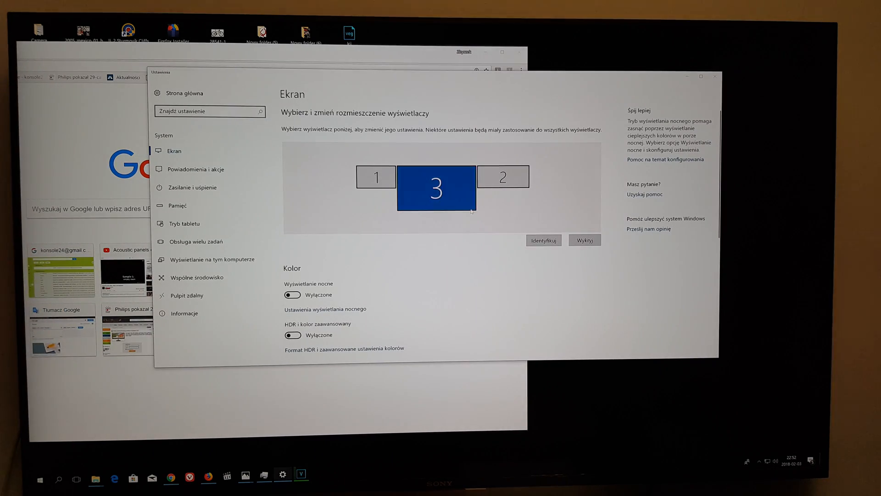
Scroll the Display page down to the Scale and layout section showing 175% scaling and 3840 × 2160.
scroll("down", 3)
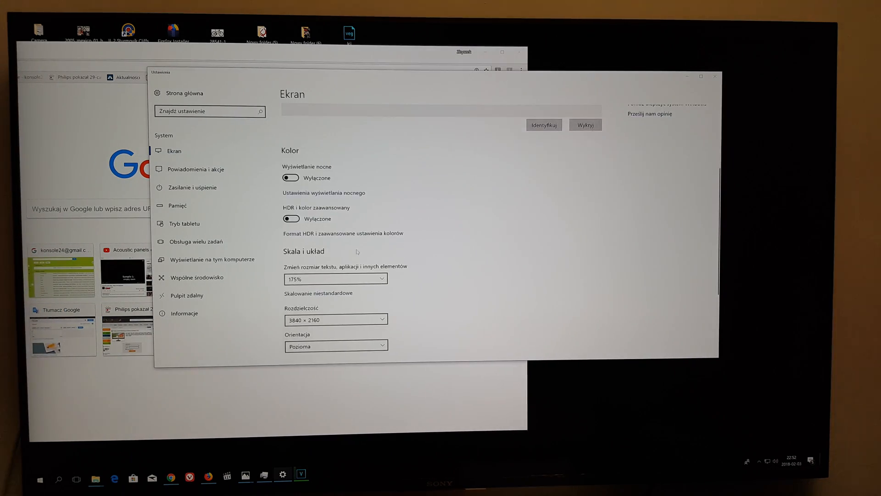
scroll("down", 3)
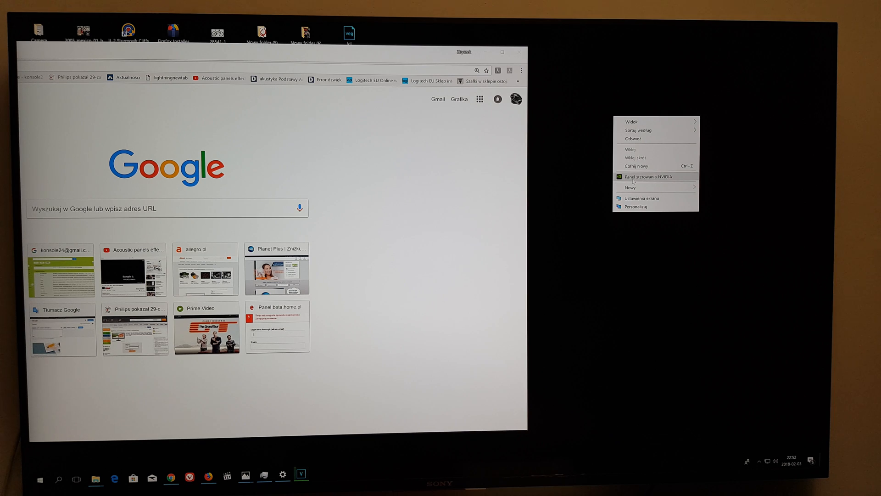
Launch NVIDIA Control Panel from the desktop and maximize it on the Change Resolution page.
left_click(487, 197)
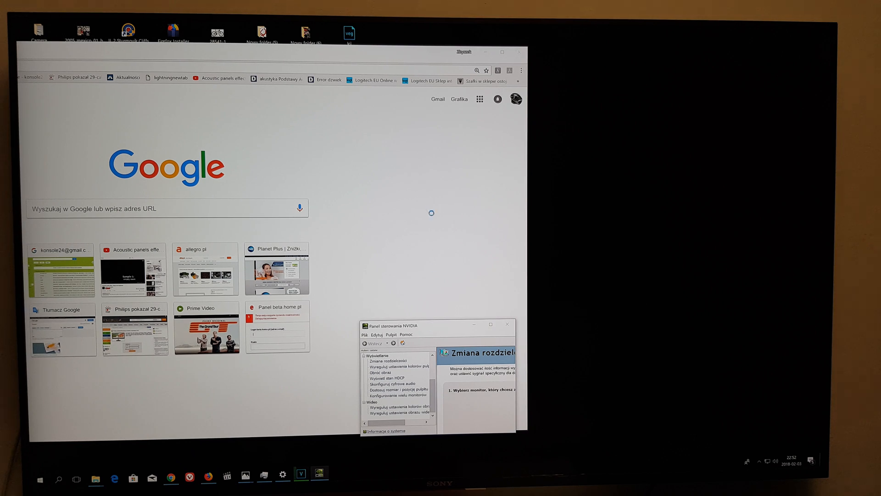
left_click_drag(411, 326, 441, 240)
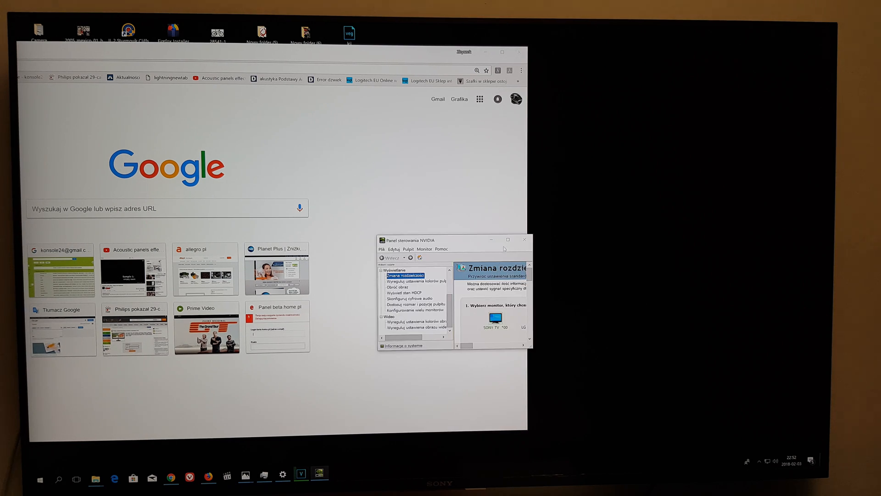
left_click(507, 240)
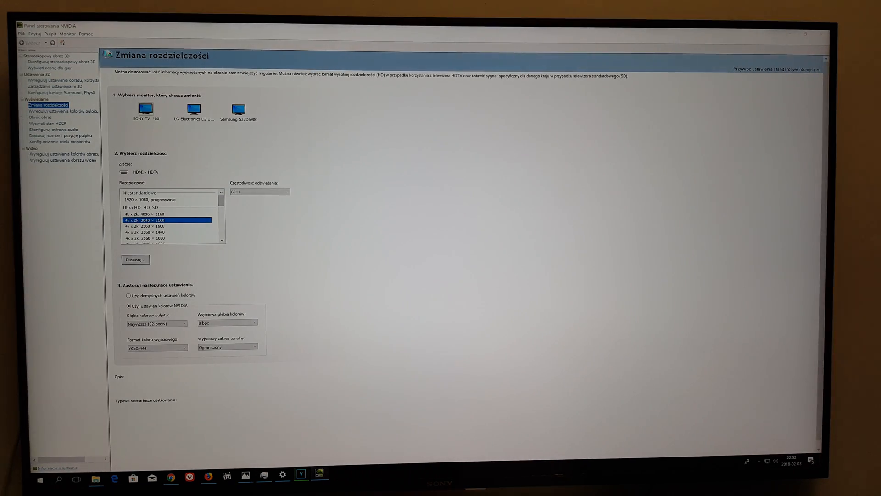